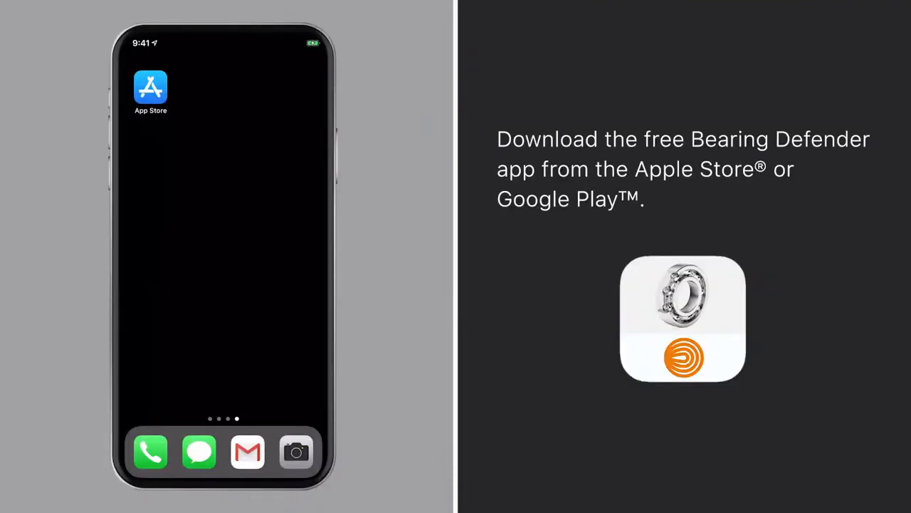
Start downloading the ACOEM Bearing Defender app from its App Store page.
{"action": "left_click", "coordinate": [150, 88]}
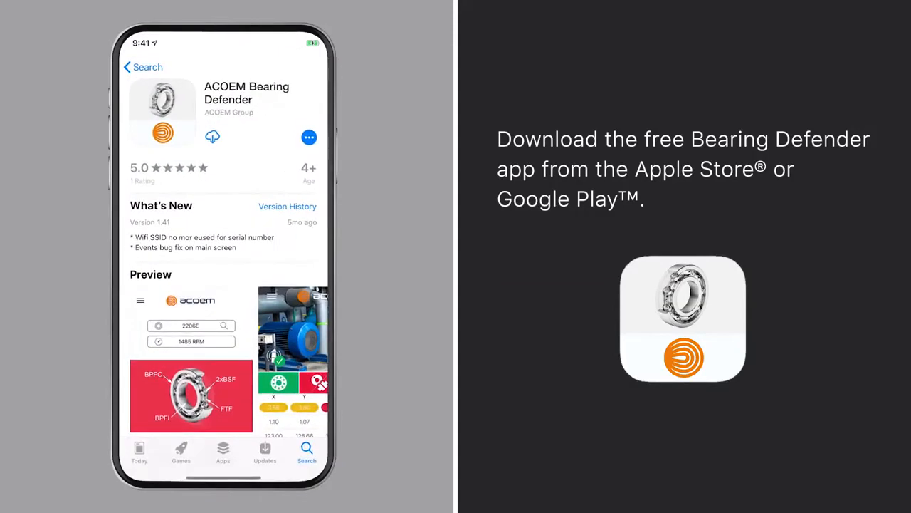
{"action": "left_click", "coordinate": [212, 136]}
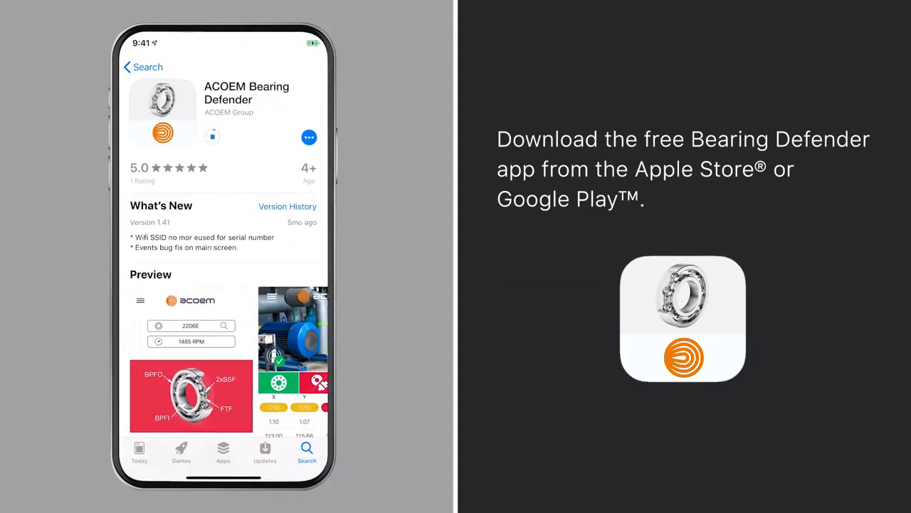
{"action": "left_click", "coordinate": [225, 137]}
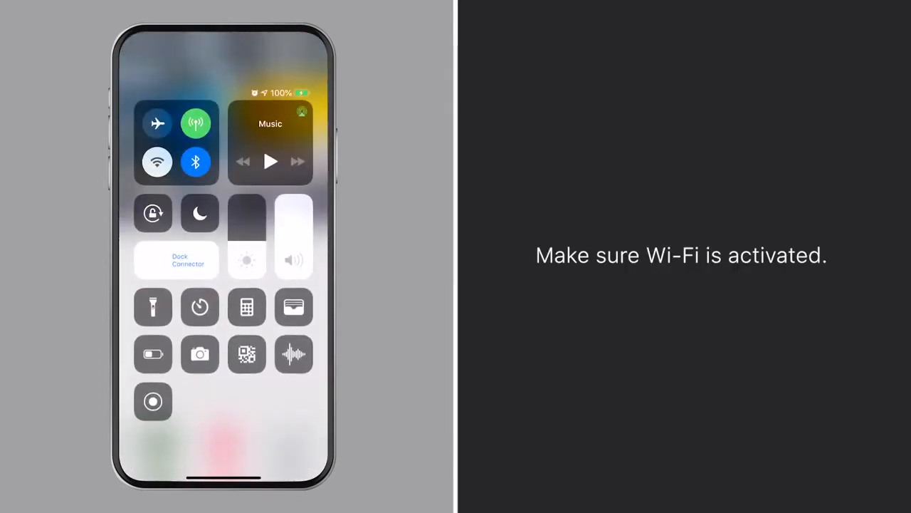
Turn Wi-Fi on and join the wireless sensor's WLS network in Settings.
{"action": "left_click", "coordinate": [157, 161]}
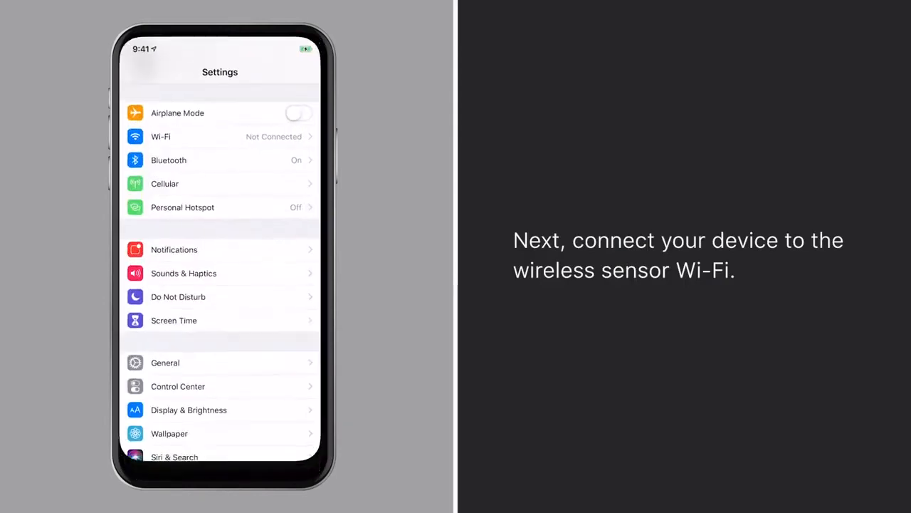
{"action": "left_click", "coordinate": [160, 136]}
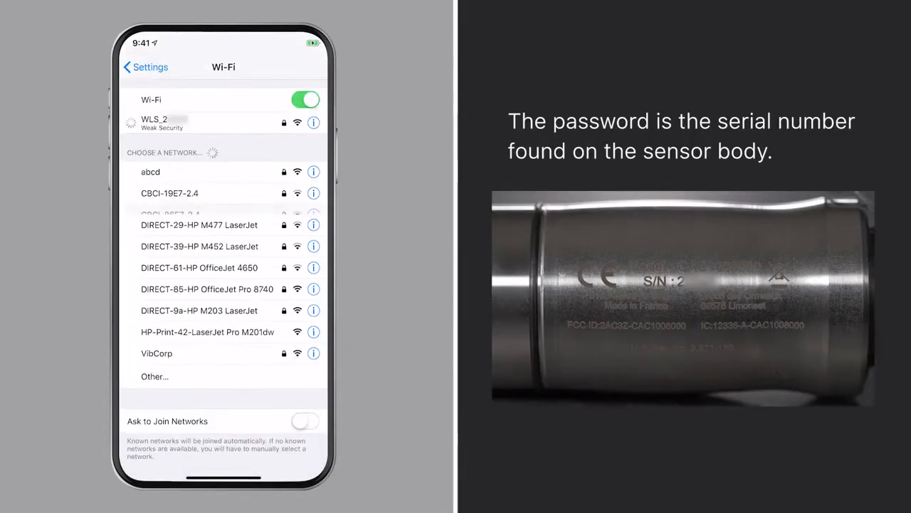
{"action": "left_click", "coordinate": [154, 122]}
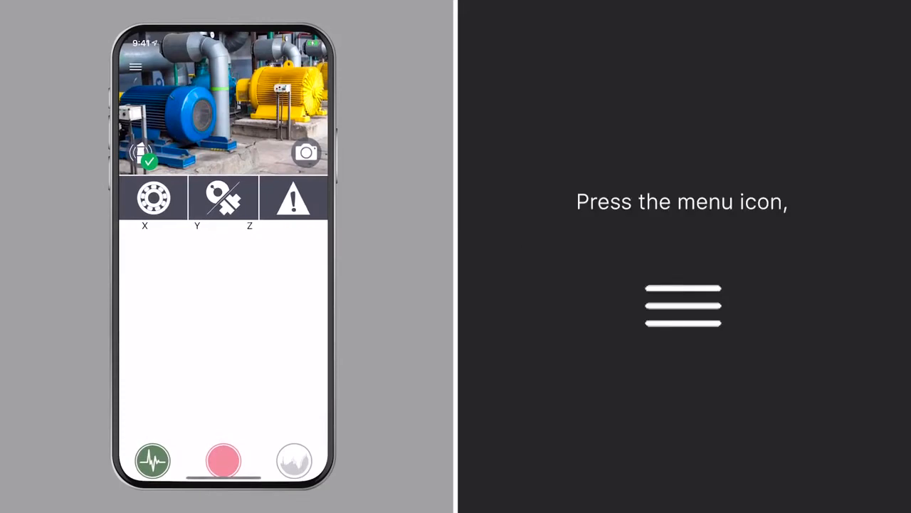
Go to Setup via the main menu and set machine speed to above 600 RPM.
{"action": "left_click", "coordinate": [135, 67]}
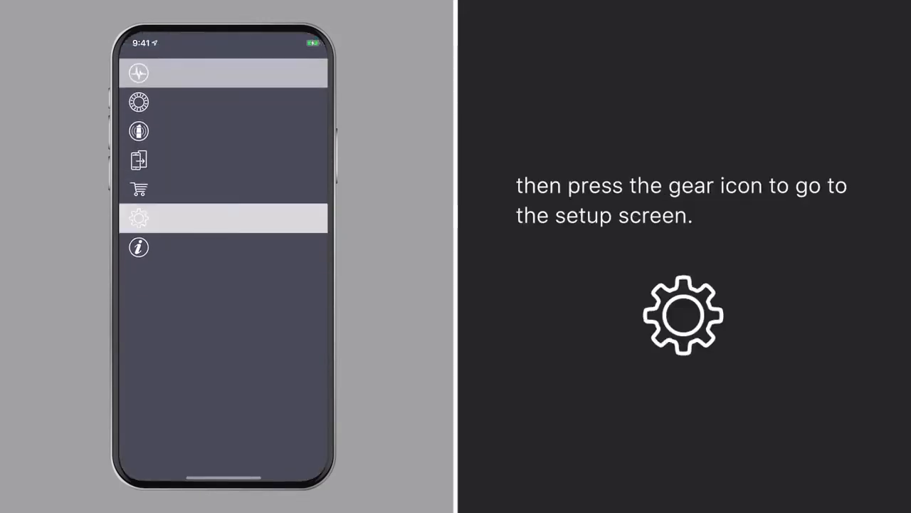
{"action": "left_click", "coordinate": [138, 218]}
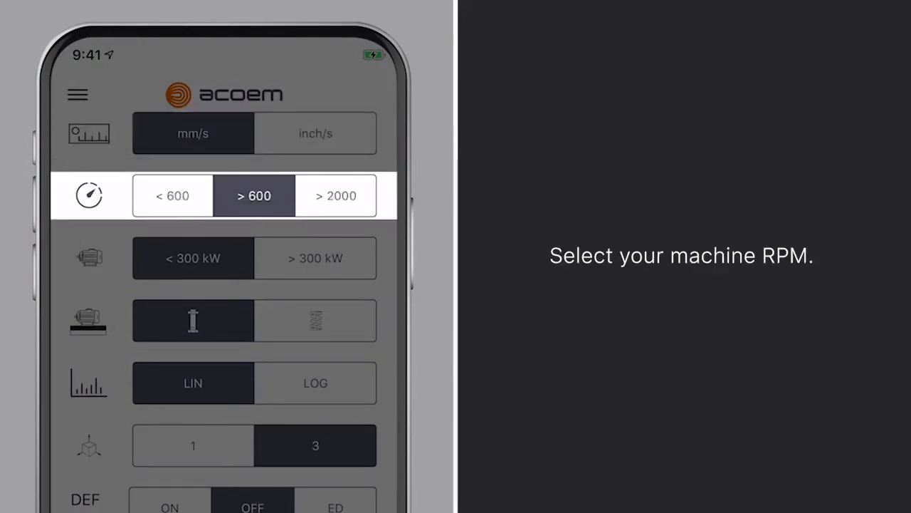
{"action": "left_click", "coordinate": [193, 258]}
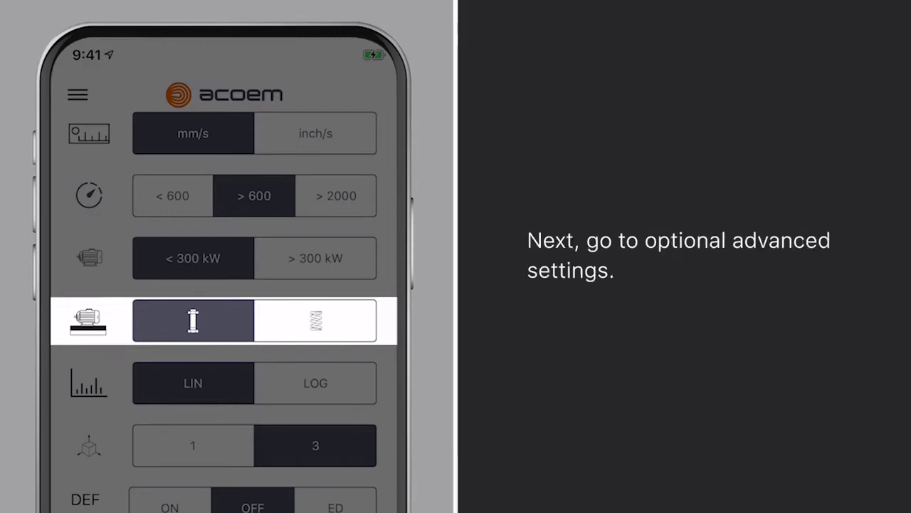
Scroll through the advanced settings (LIN/LOG, axes, DEF, ACC HF, Wi-Fi channel).
{"action": "scroll", "scroll_direction": "down", "scroll_amount": 3}
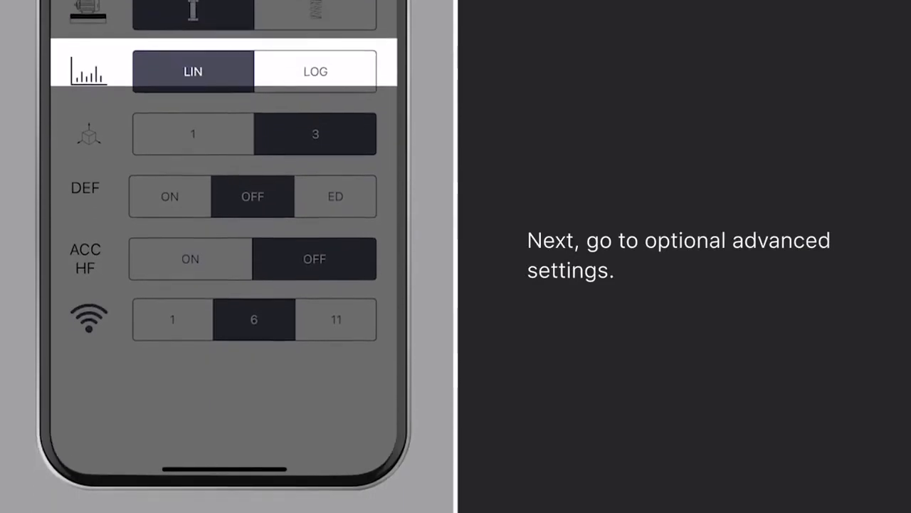
{"action": "scroll", "scroll_direction": "down", "scroll_amount": 3}
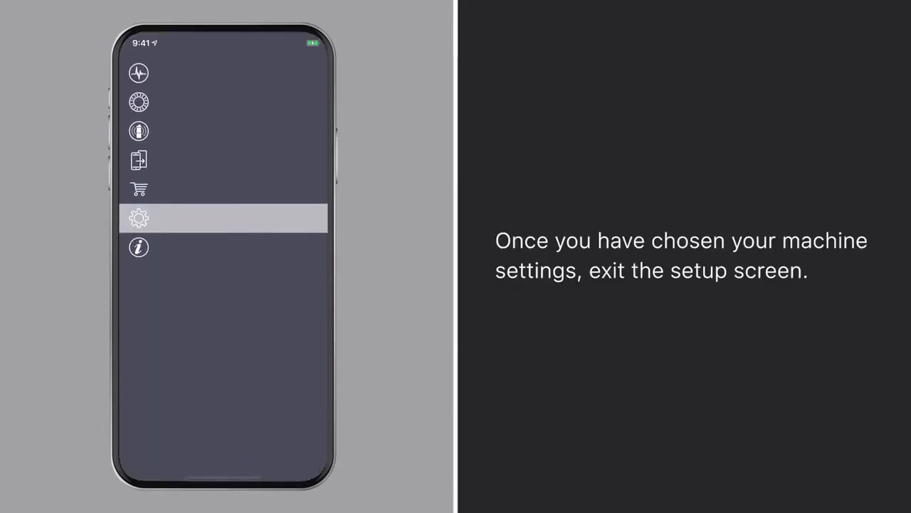
Return to measurements and capture a sensor-placement photo of the green motor, keeping it.
{"action": "left_click", "coordinate": [139, 218]}
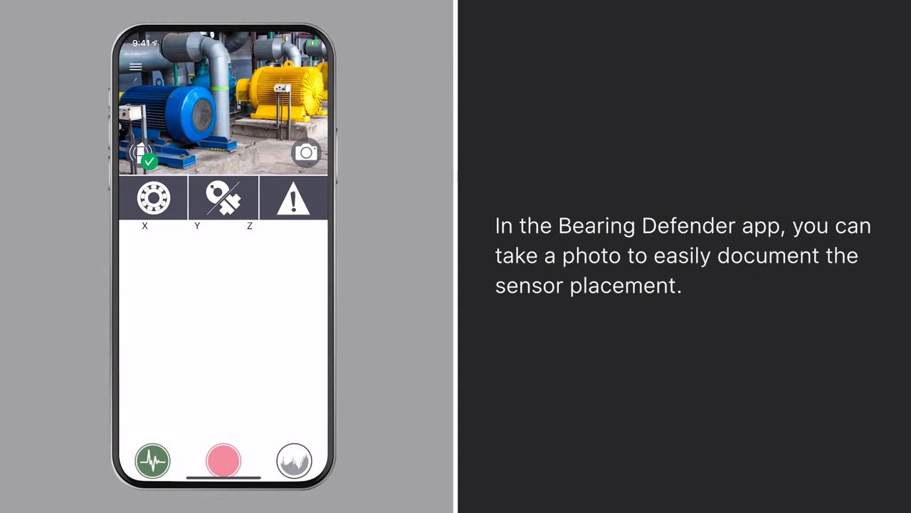
{"action": "left_click", "coordinate": [306, 152]}
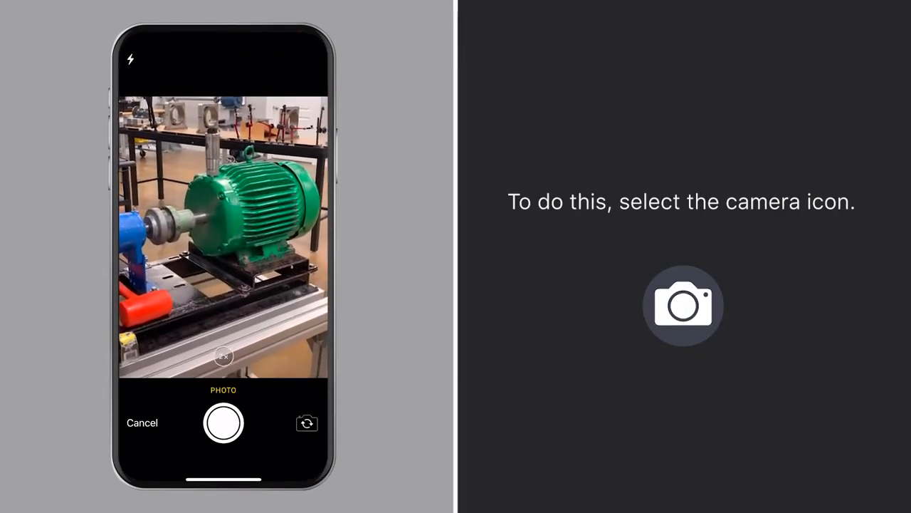
{"action": "left_click", "coordinate": [223, 423]}
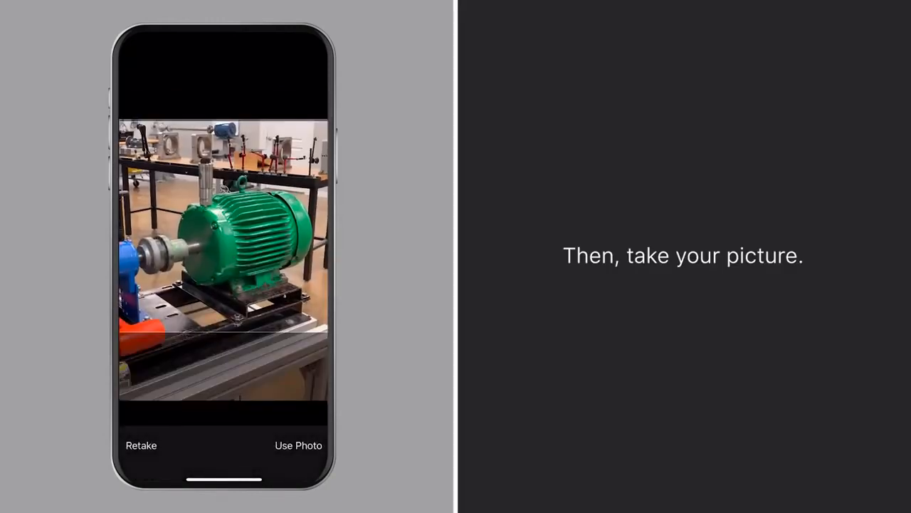
{"action": "left_click", "coordinate": [298, 445]}
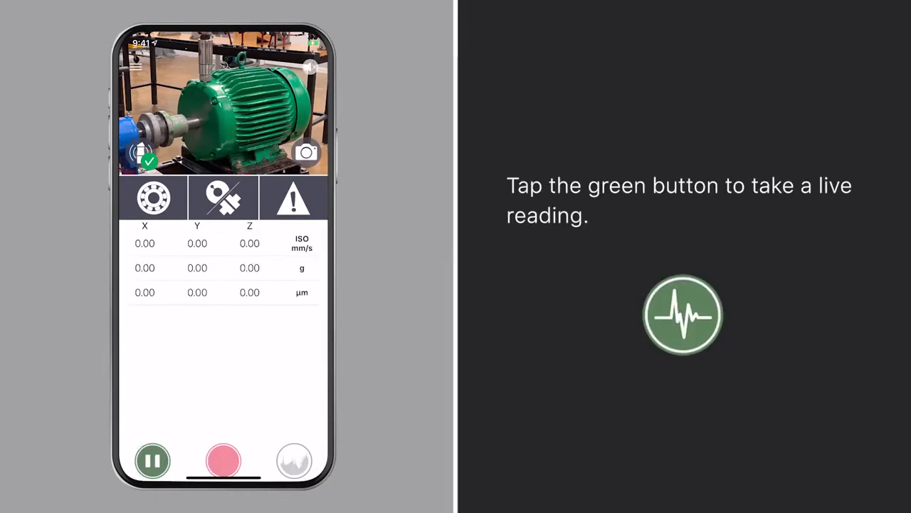
Start a live vibration reading on the test motor and record it.
{"action": "left_click", "coordinate": [223, 461]}
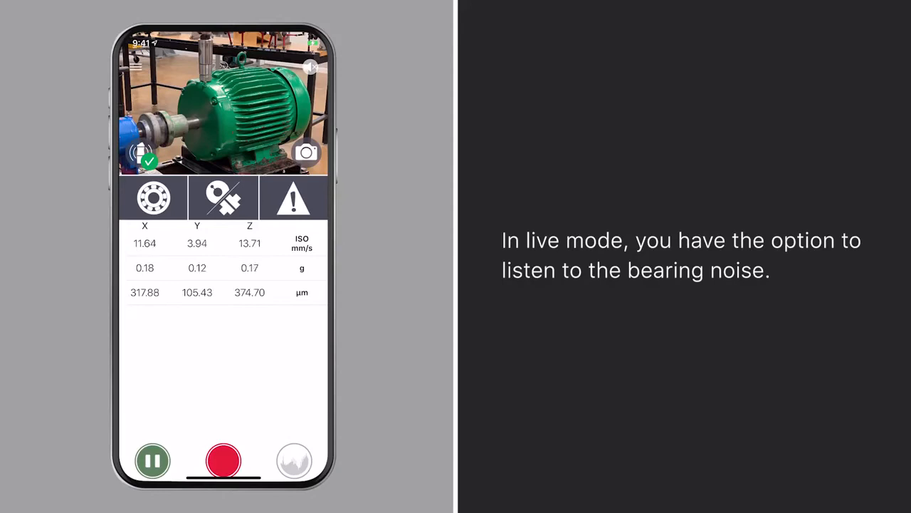
{"action": "left_click", "coordinate": [223, 461]}
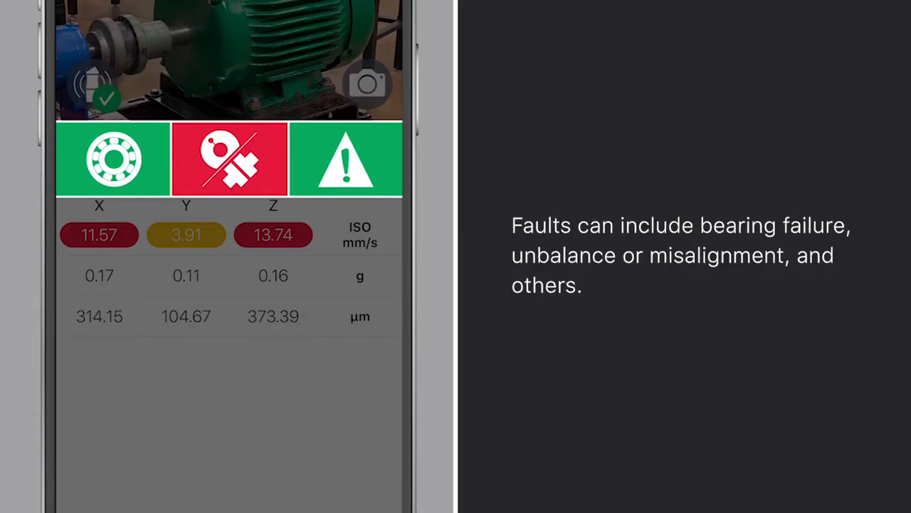
Review the bearing and unbalance/misalignment fault indicators for the red X and Z readings.
{"action": "left_click", "coordinate": [112, 158]}
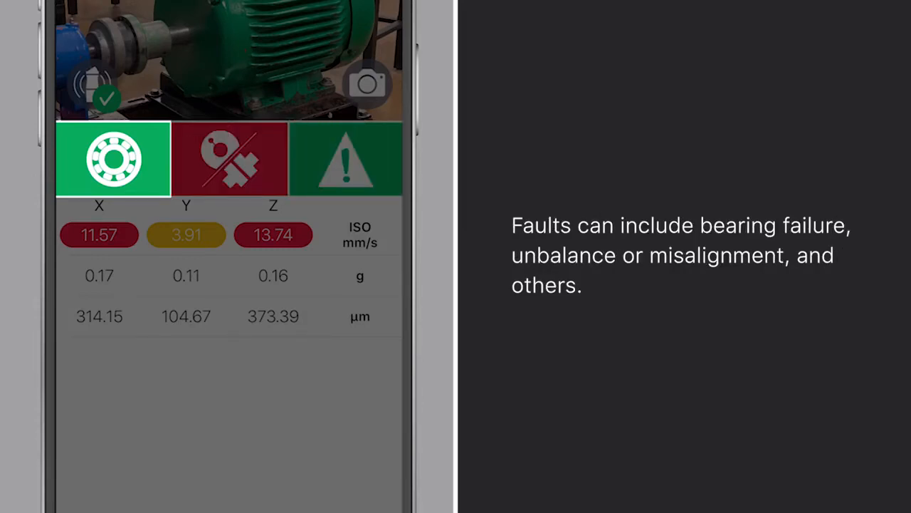
{"action": "left_click", "coordinate": [230, 158]}
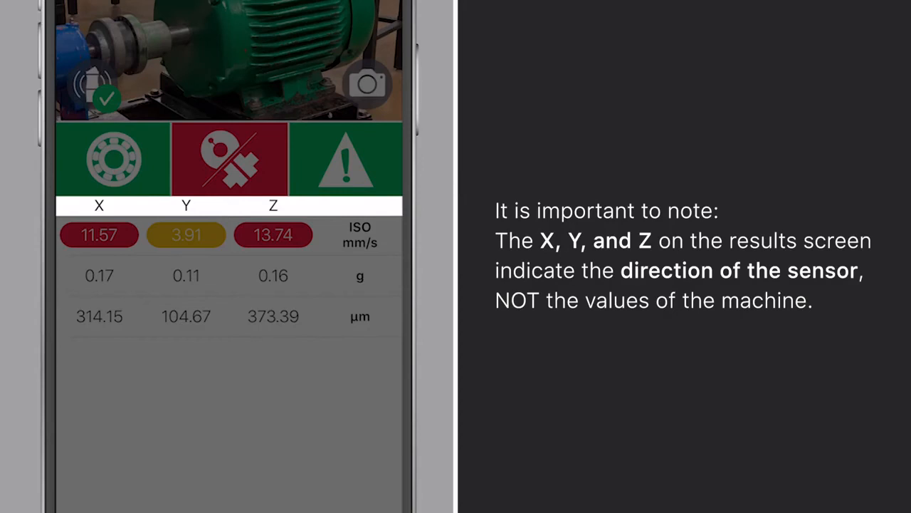
{"action": "scroll", "scroll_direction": "down", "scroll_amount": 3}
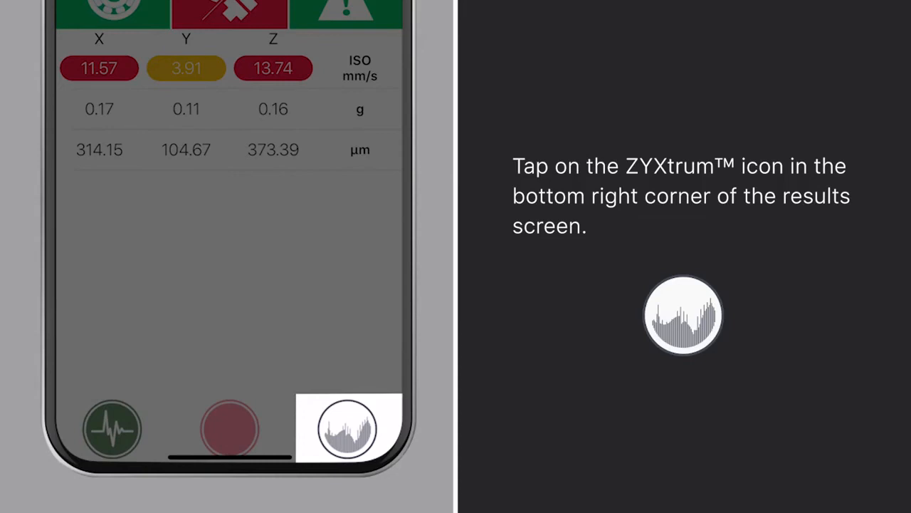
Show the ZYXtrum spectrum with cursor info: 1238 RPM, 20.63 Hz, 0.49 mm/s on Z.
{"action": "left_click", "coordinate": [346, 427]}
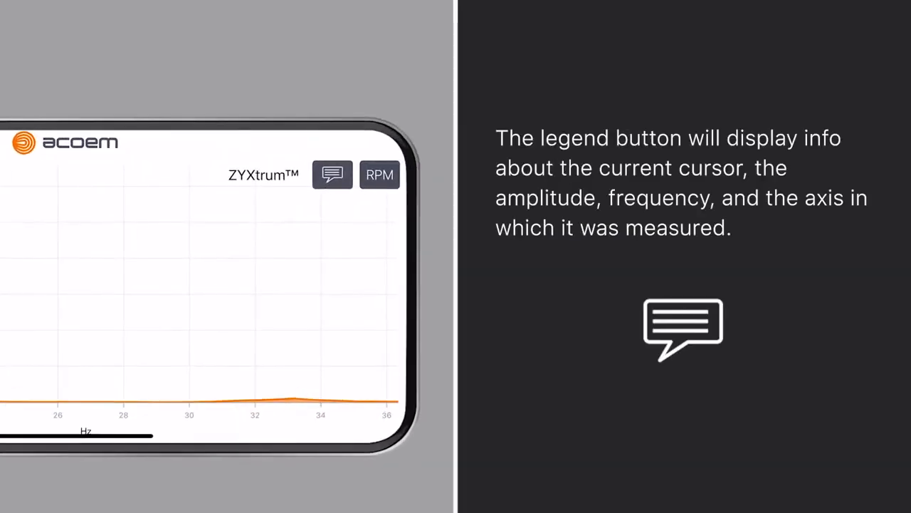
{"action": "left_click", "coordinate": [331, 174]}
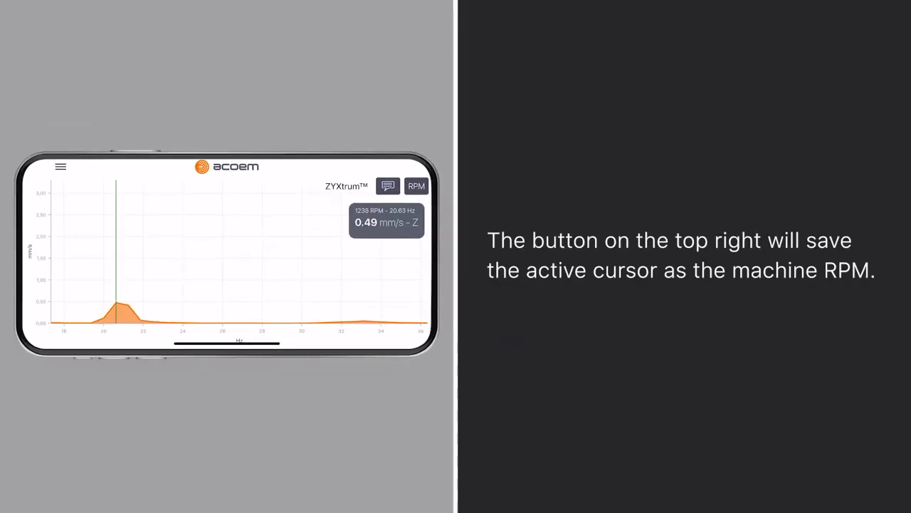
Save the cursor speed as machine RPM, show bearing fault frequencies, and go to the main menu.
{"action": "left_click", "coordinate": [61, 166]}
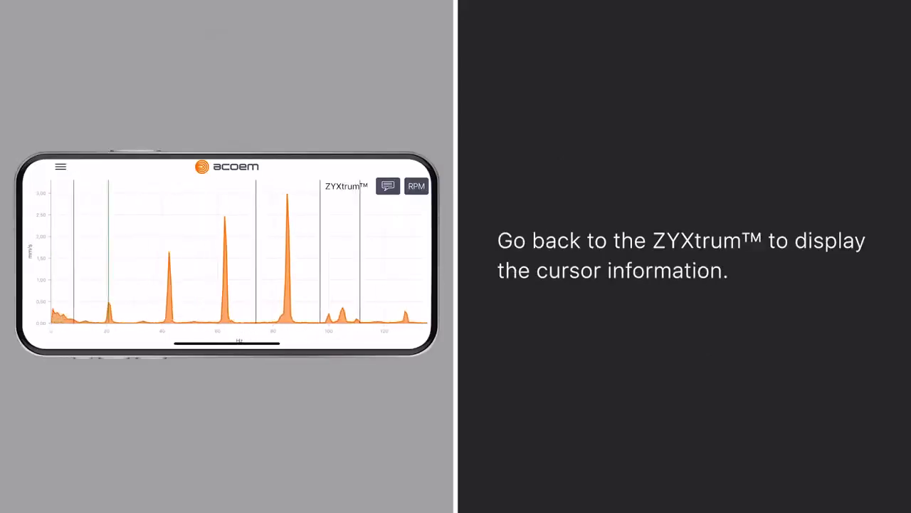
{"action": "left_click", "coordinate": [345, 186]}
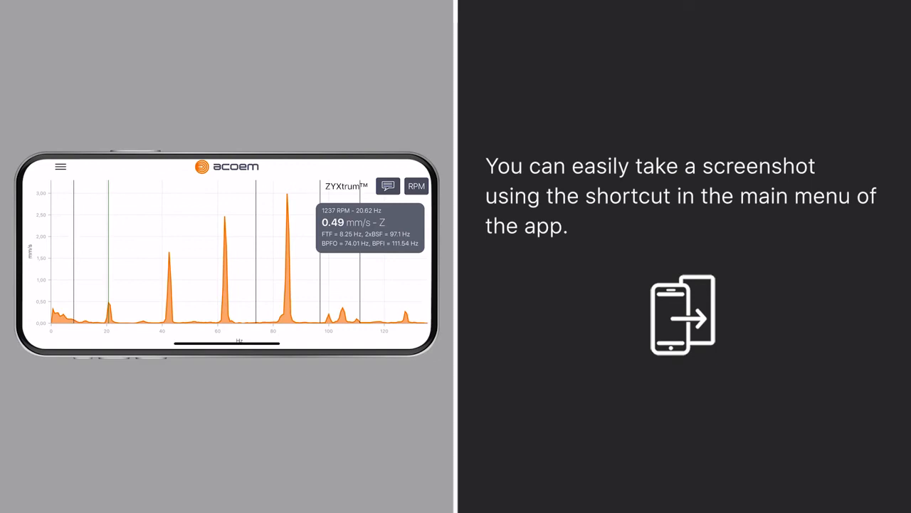
{"action": "left_click", "coordinate": [61, 166]}
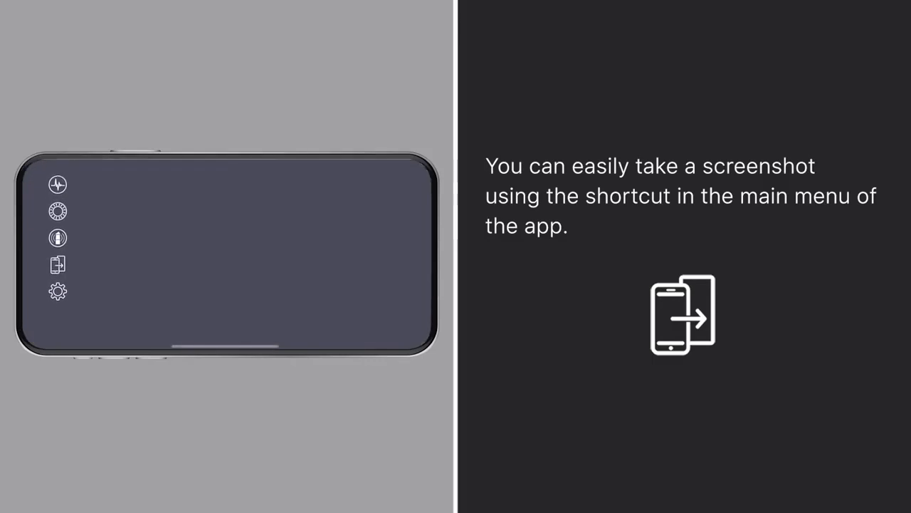